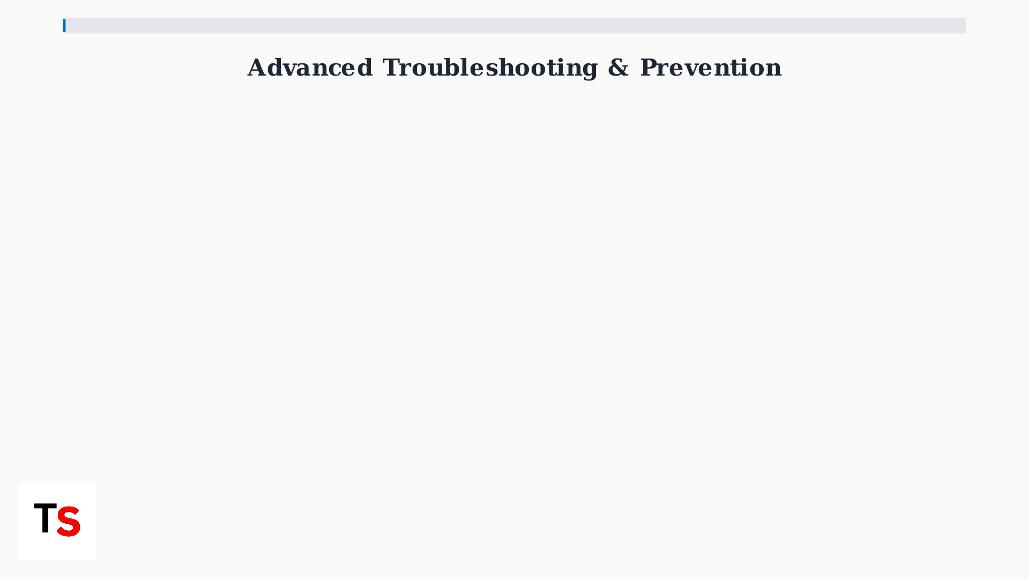
key("Right")
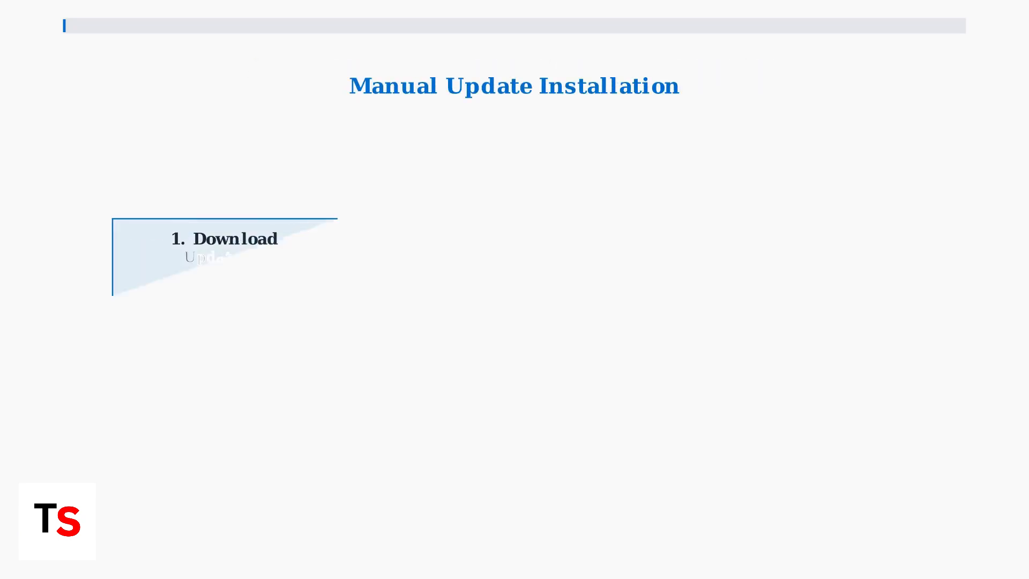